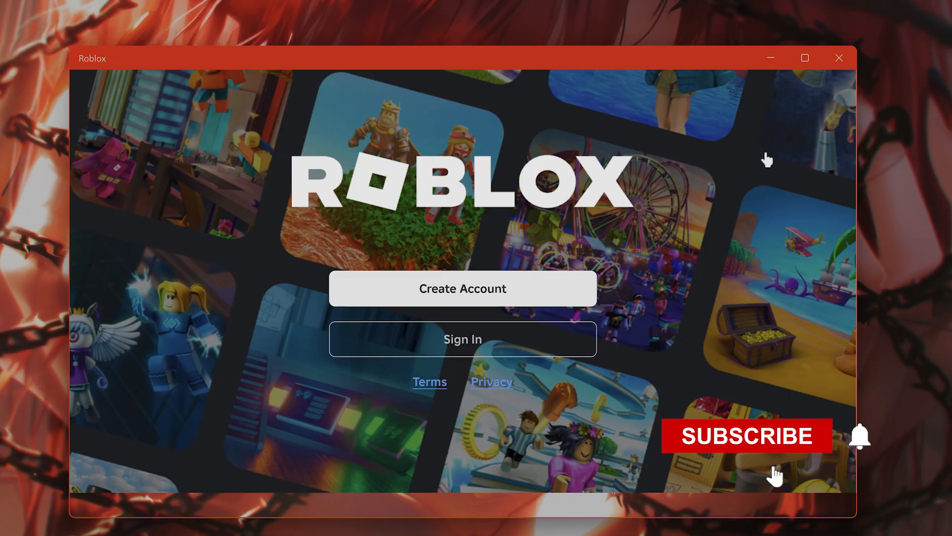
# - Launch the Run app from taskbar search by searching 'run'
pyautogui.click(747, 436)
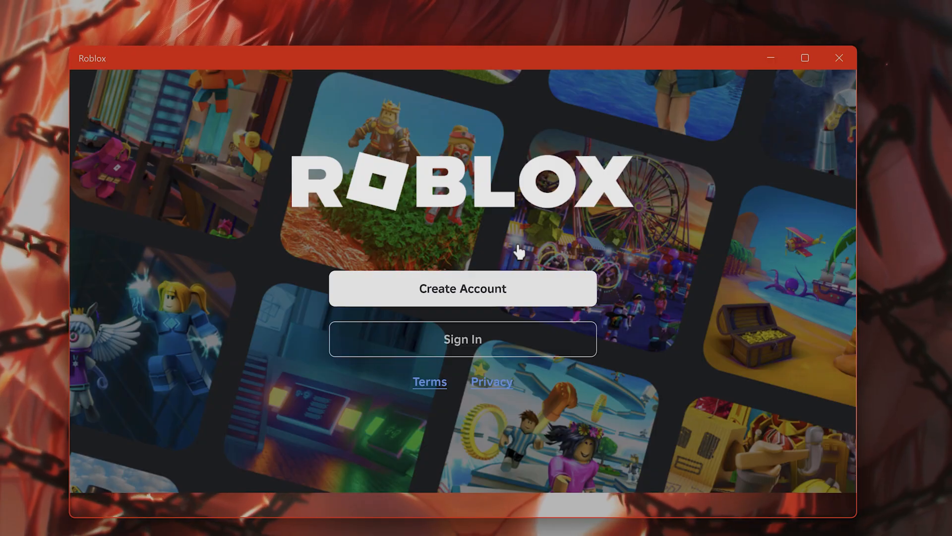
pyautogui.click(23, 518)
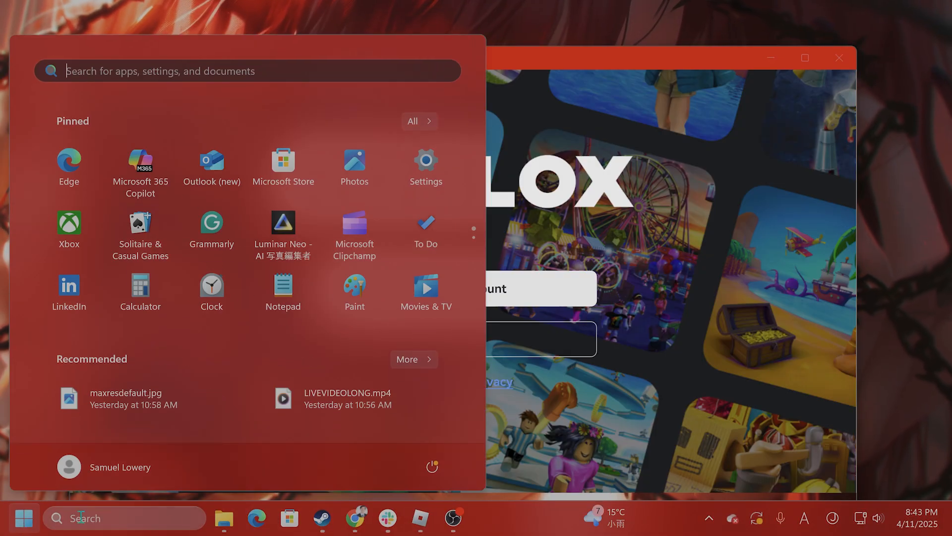
pyautogui.click(432, 466)
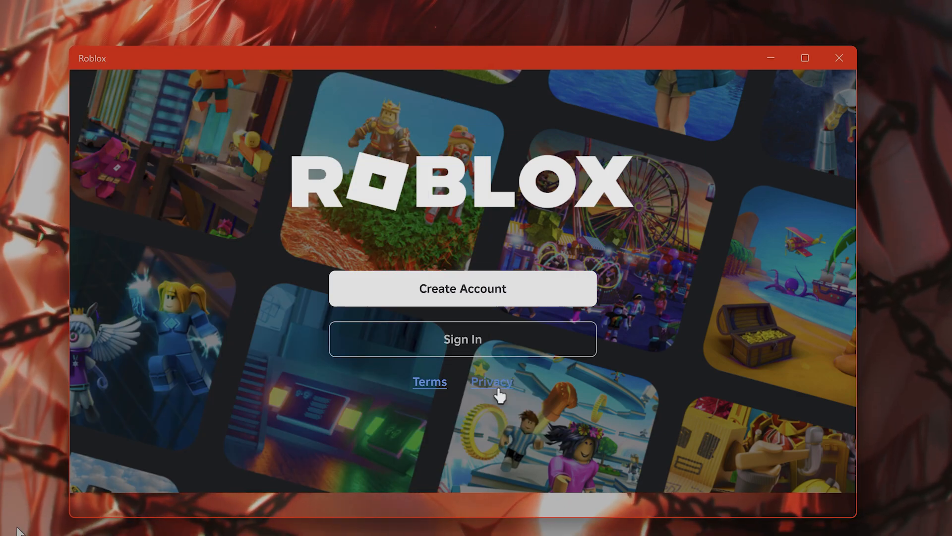
pyautogui.moveTo(49, 527)
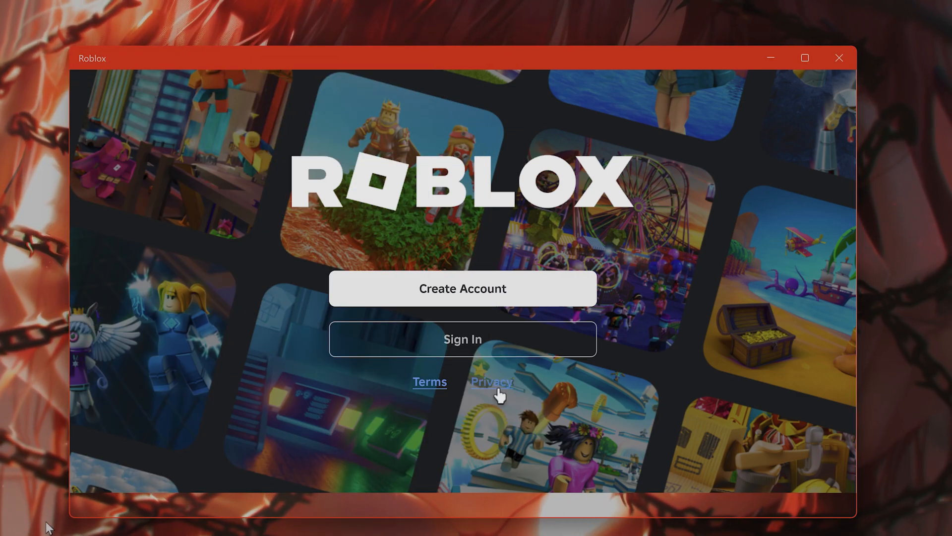
pyautogui.click(23, 518)
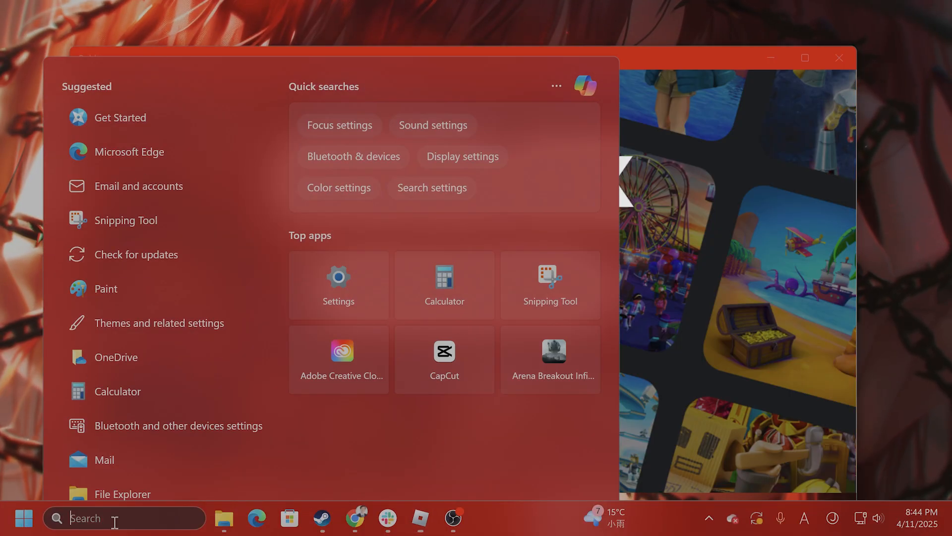
pyautogui.write('run')
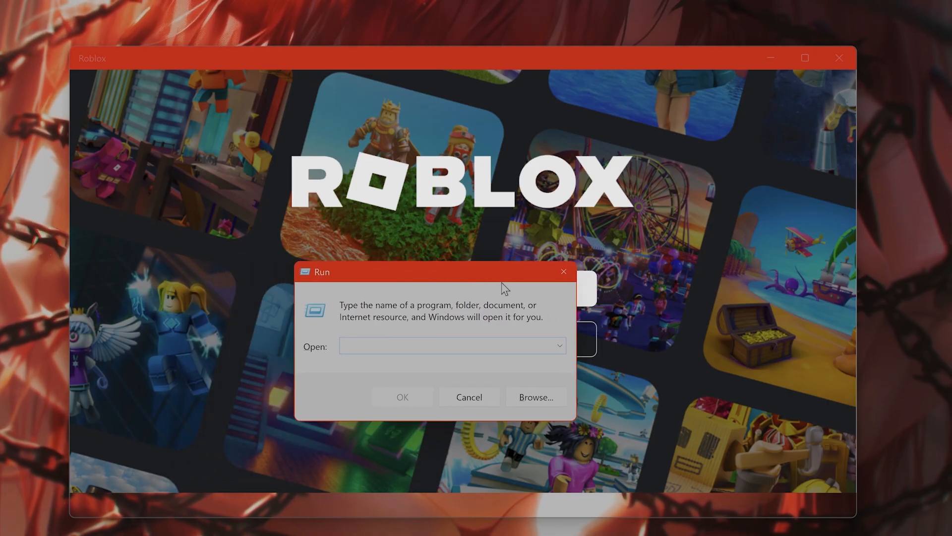
# - Enter the path %localappdata%\roblox\logs into the Run dialog's Open field
pyautogui.write('%')
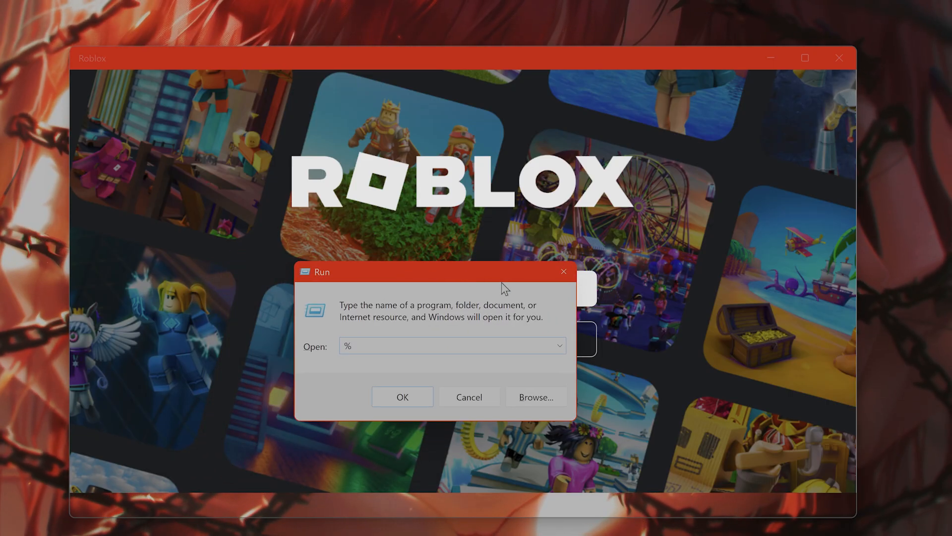
pyautogui.write('localapp')
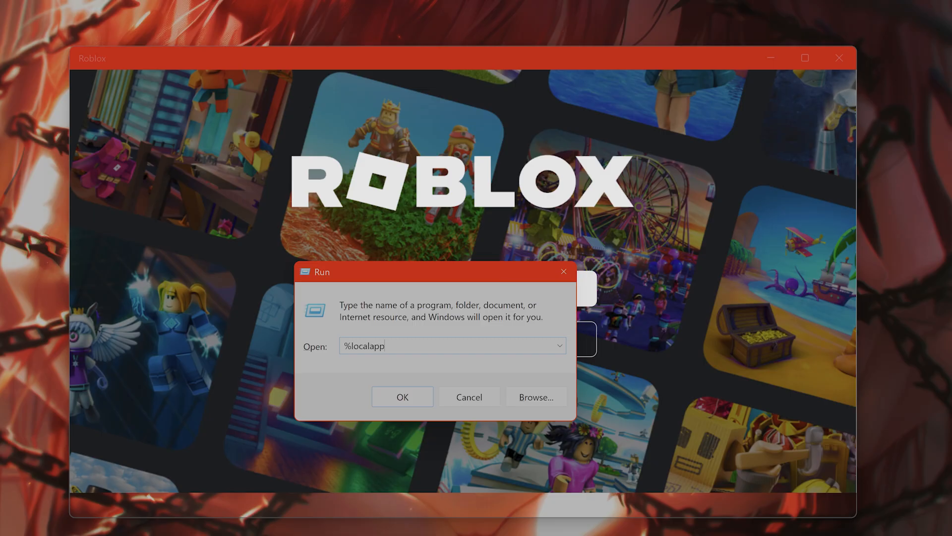
pyautogui.write('data%\\roblox')
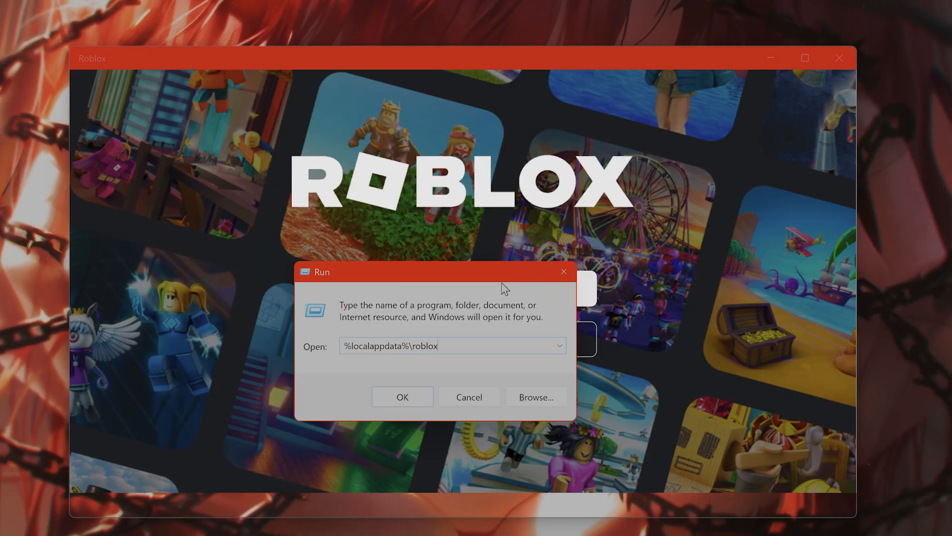
pyautogui.write('\\log')
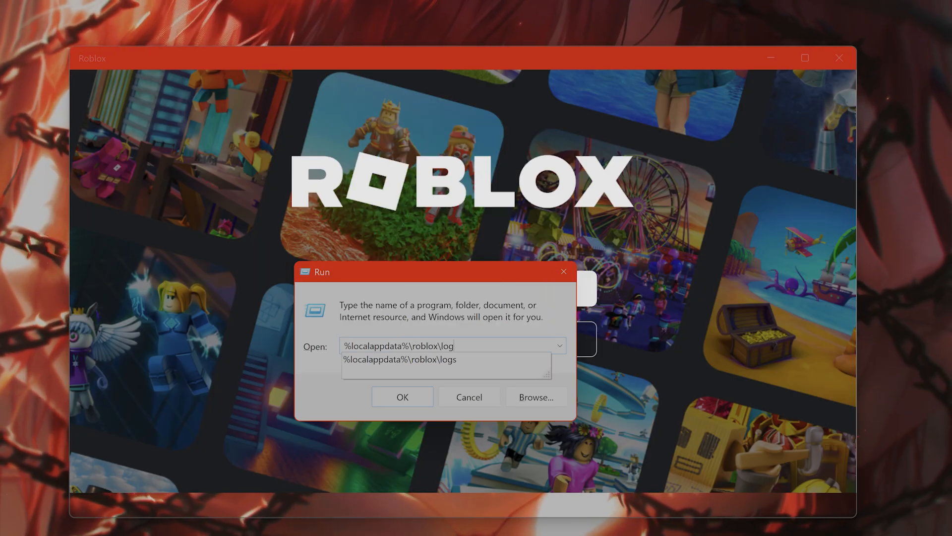
# - Open the Roblox logs folder from the Run path and confirm it is empty
pyautogui.click(402, 397)
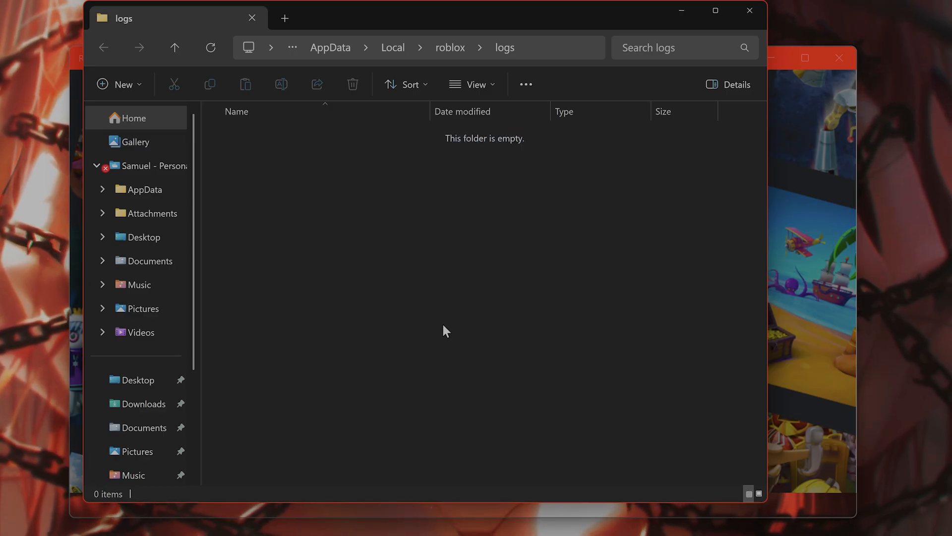
pyautogui.moveTo(443, 337)
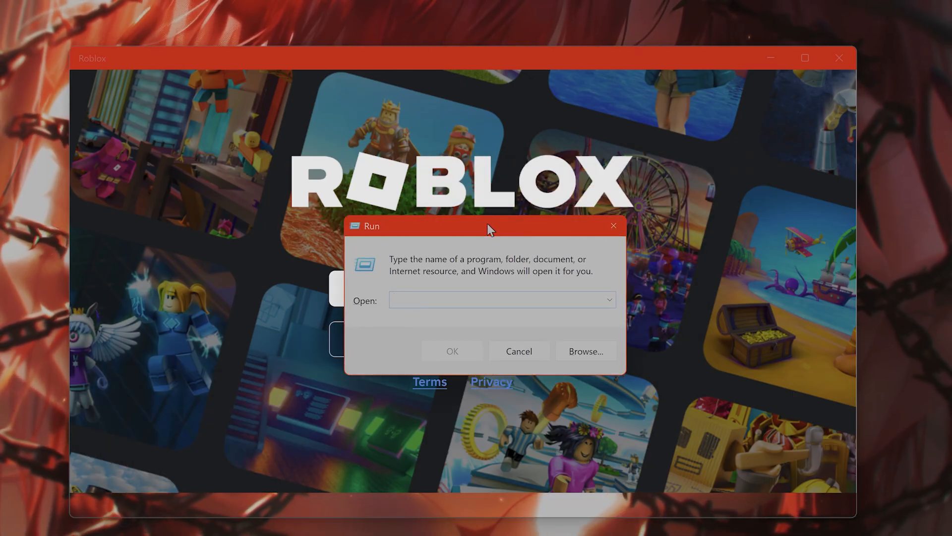
# - Enter the %USERPROFILE%\Appdata\LocalLow\RBxLOGS path, dismissing the location-unavailable error
pyautogui.write('%USERPROFILE%\\Appdata\\Localow\\')
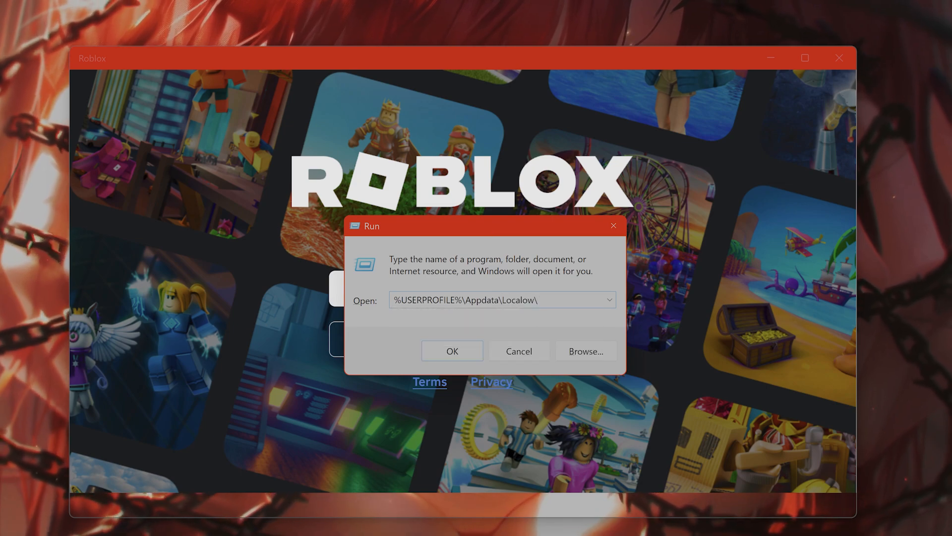
pyautogui.write('RBxLOGS')
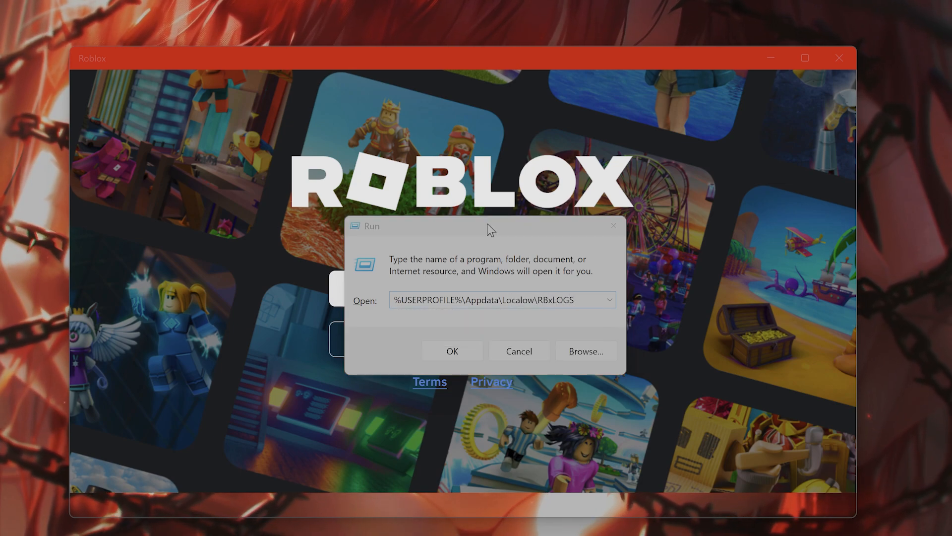
pyautogui.click(453, 351)
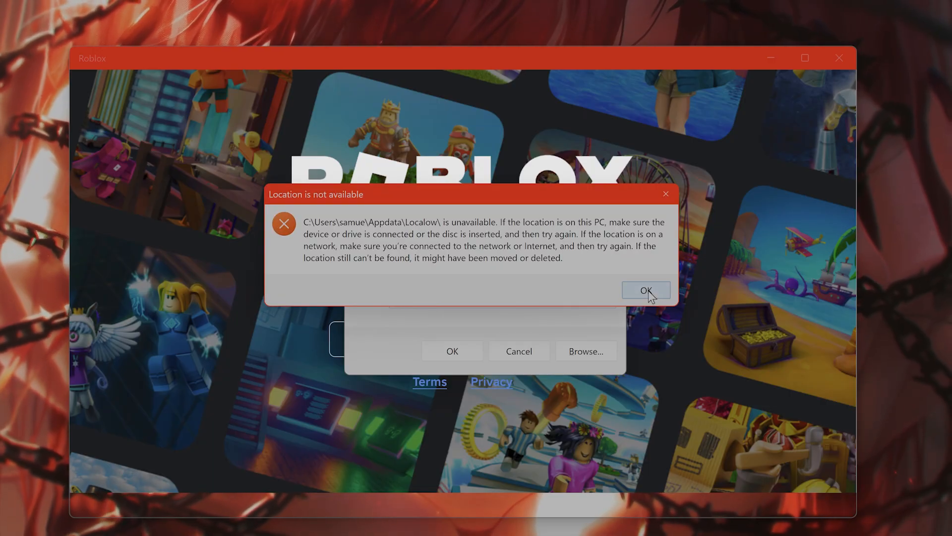
pyautogui.click(644, 290)
pyautogui.write('%USERPROFILE%\\Appdata\\Localow\\RBxLOGS')
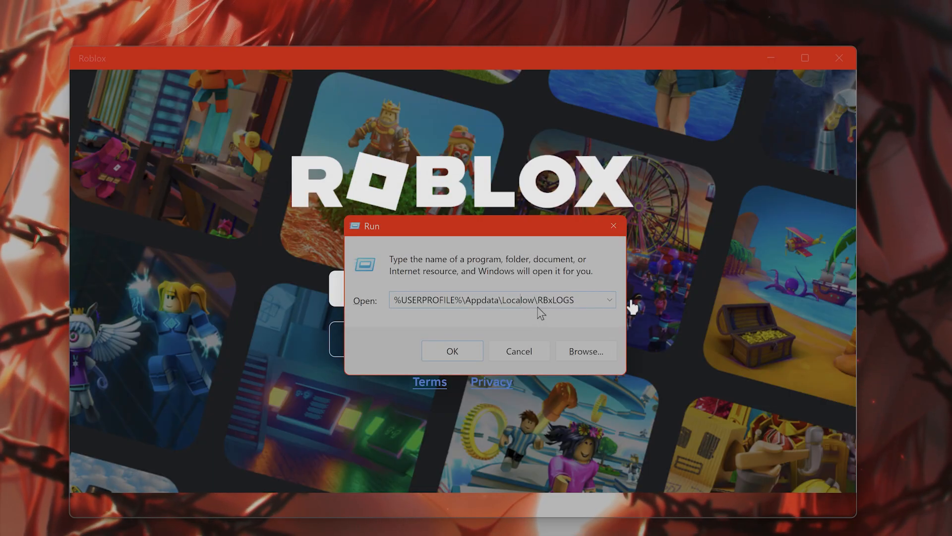
# - Open the RBxLOGS folder under LocalLow from Run and confirm it is empty
pyautogui.click(452, 351)
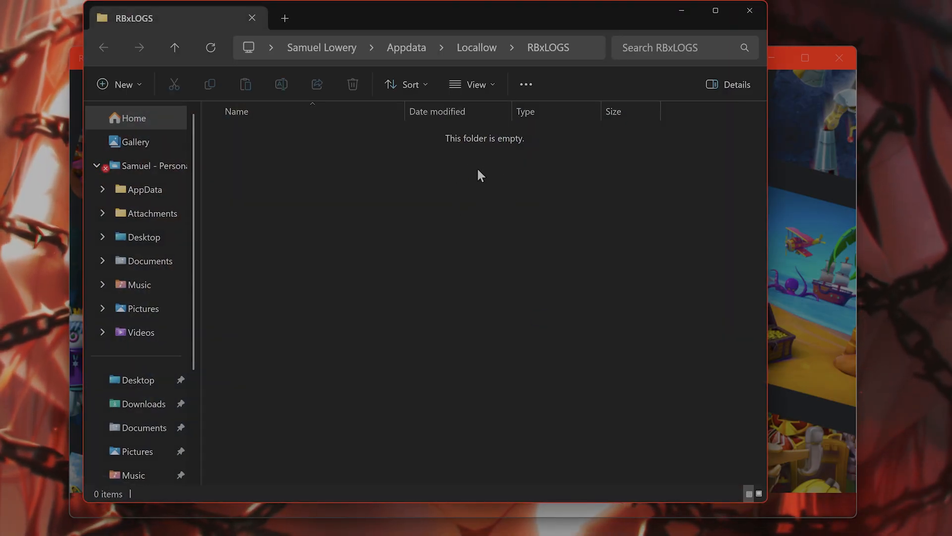
pyautogui.moveTo(479, 242)
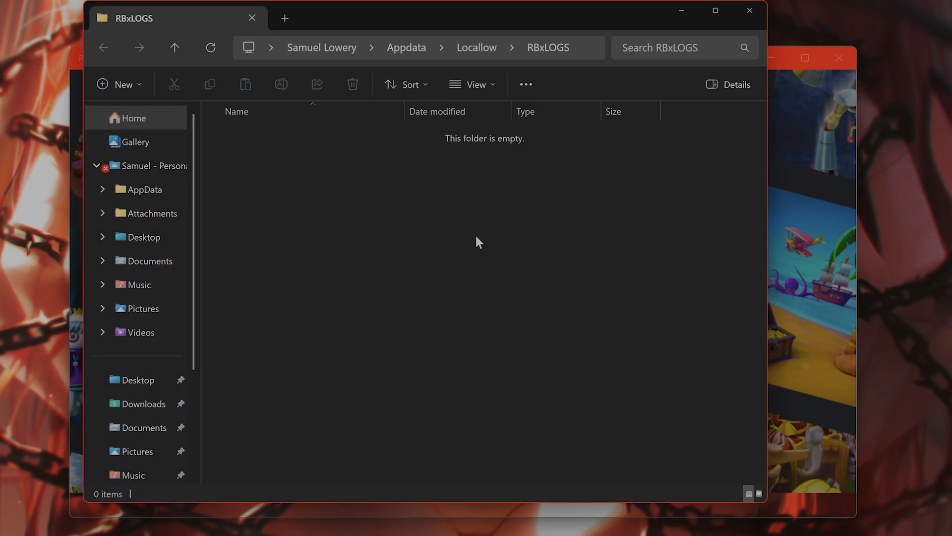
pyautogui.moveTo(509, 328)
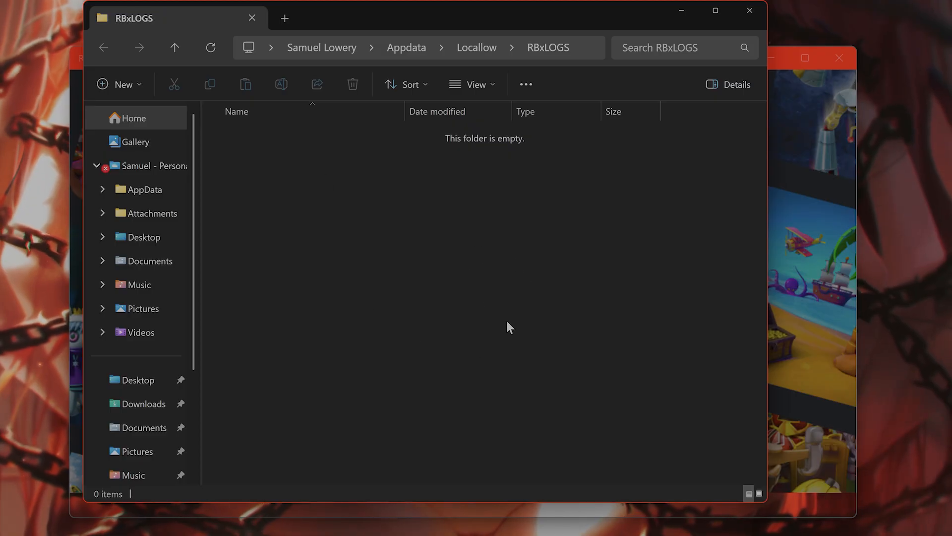
pyautogui.moveTo(507, 321)
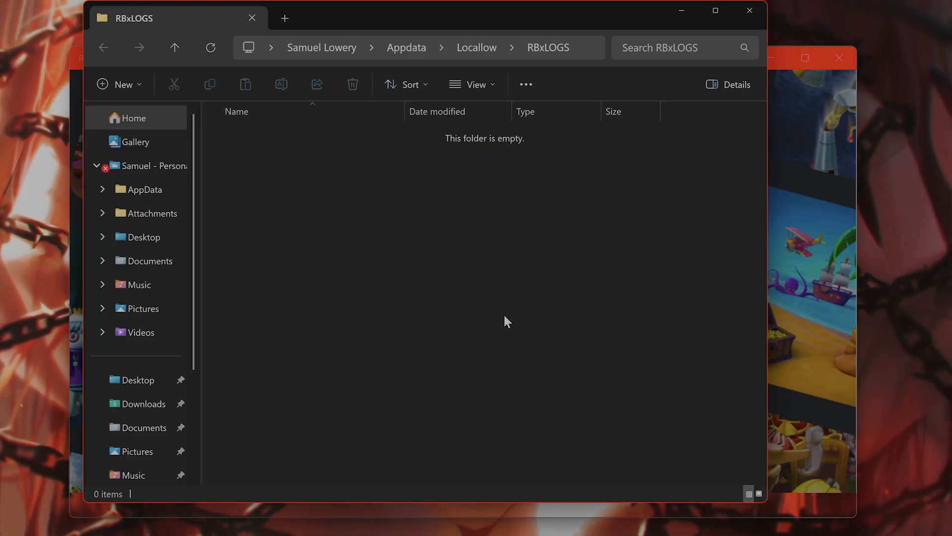
pyautogui.moveTo(506, 327)
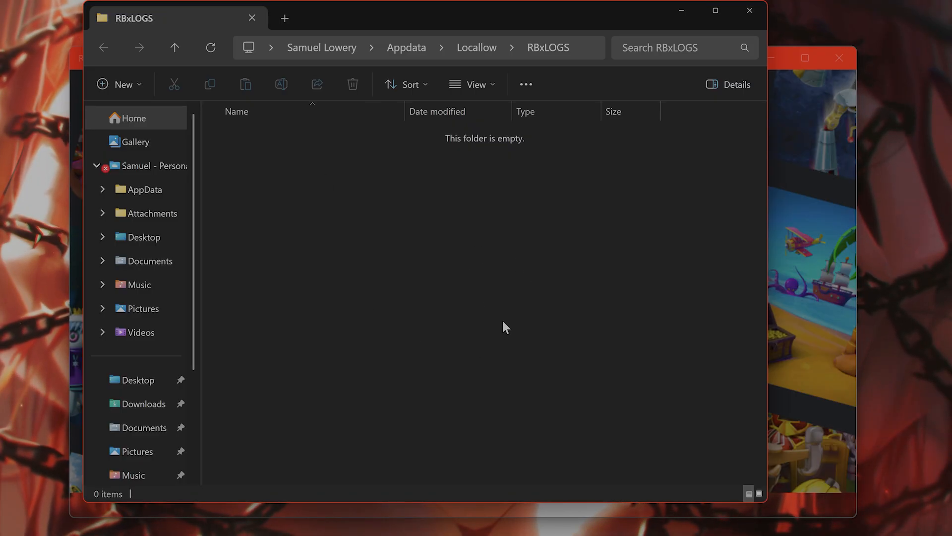
pyautogui.moveTo(502, 338)
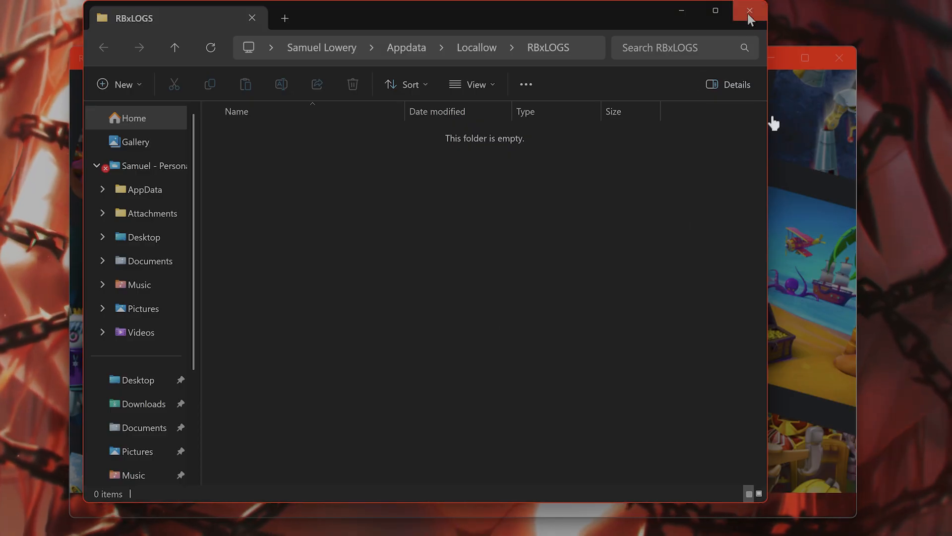
pyautogui.moveTo(744, 18)
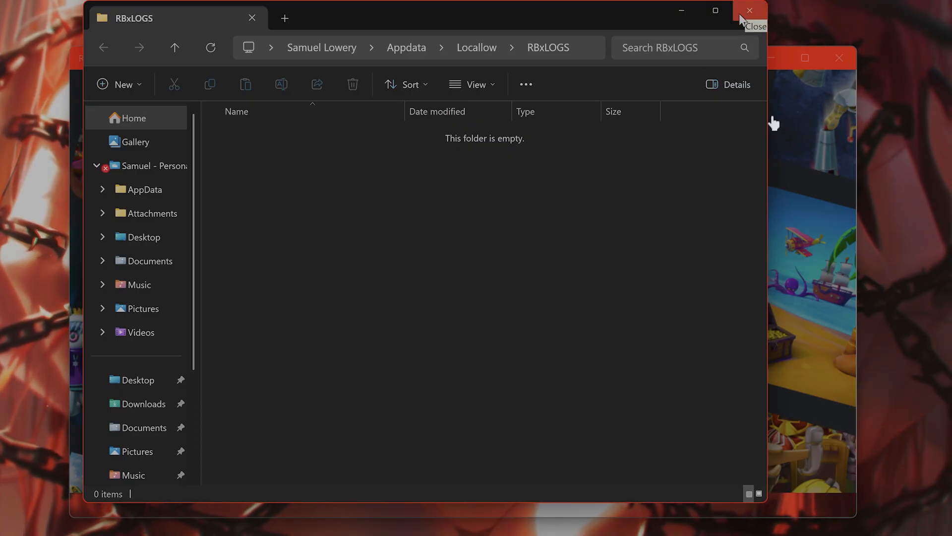
pyautogui.moveTo(740, 38)
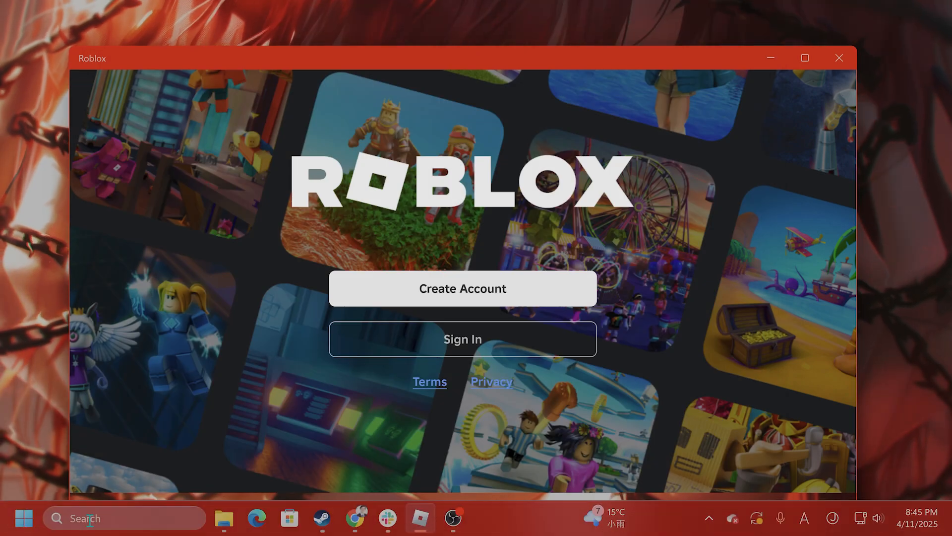
# - Search 'cmd' and launch Command Prompt as administrator
pyautogui.write('cmd')
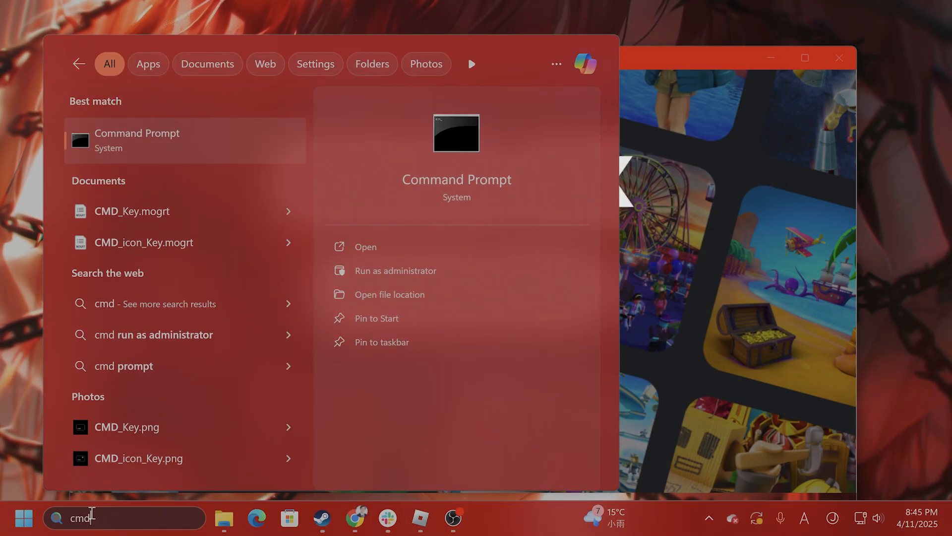
pyautogui.rightClick(137, 140)
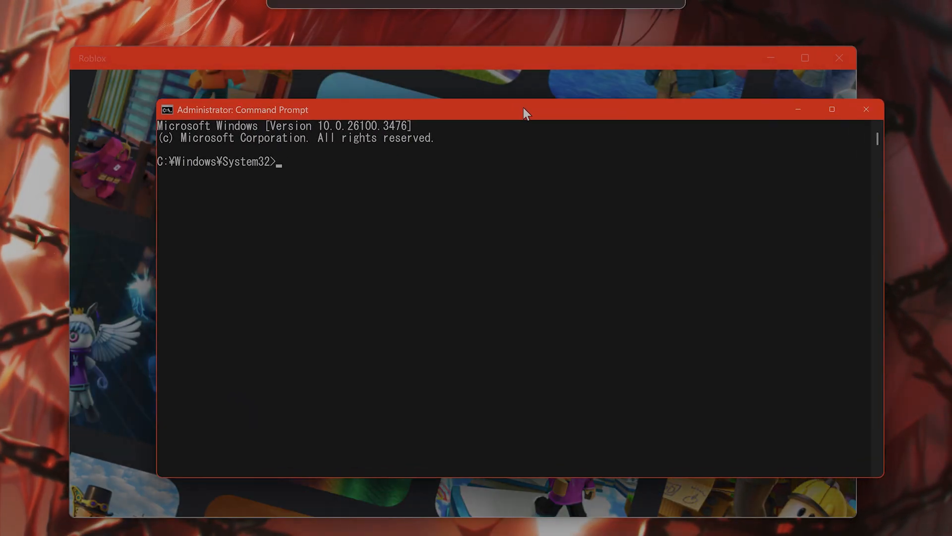
# - Run ipconfig /flushdns and ipconfig /release to clear DNS and drop the IP lease
pyautogui.moveTo(526, 113); pyautogui.dragTo(529, 118)
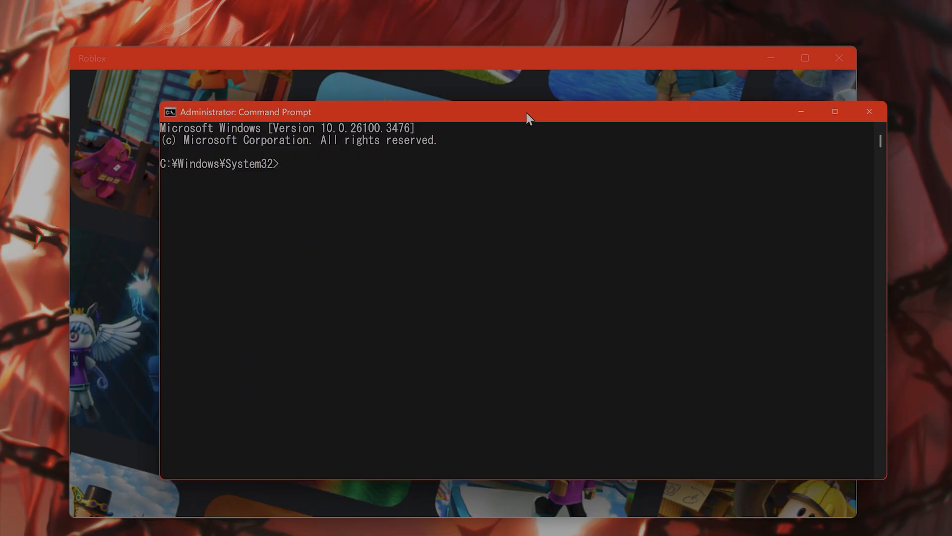
pyautogui.write('ipconfig')
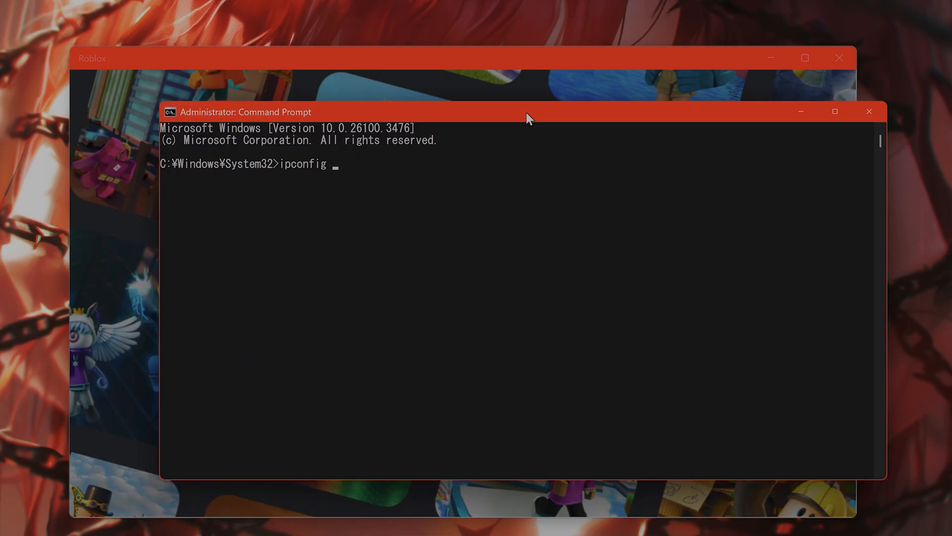
pyautogui.write('/flushdns')
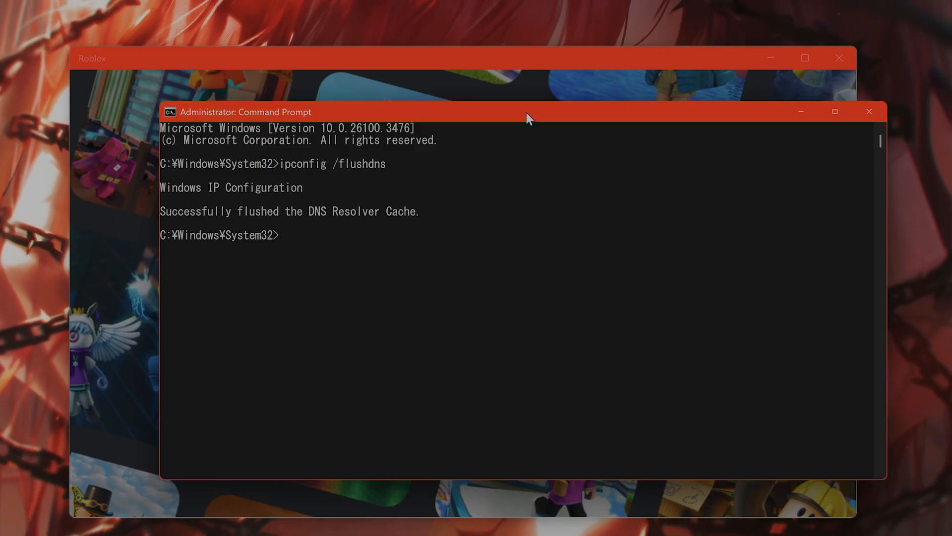
pyautogui.write('ipconfig /release')
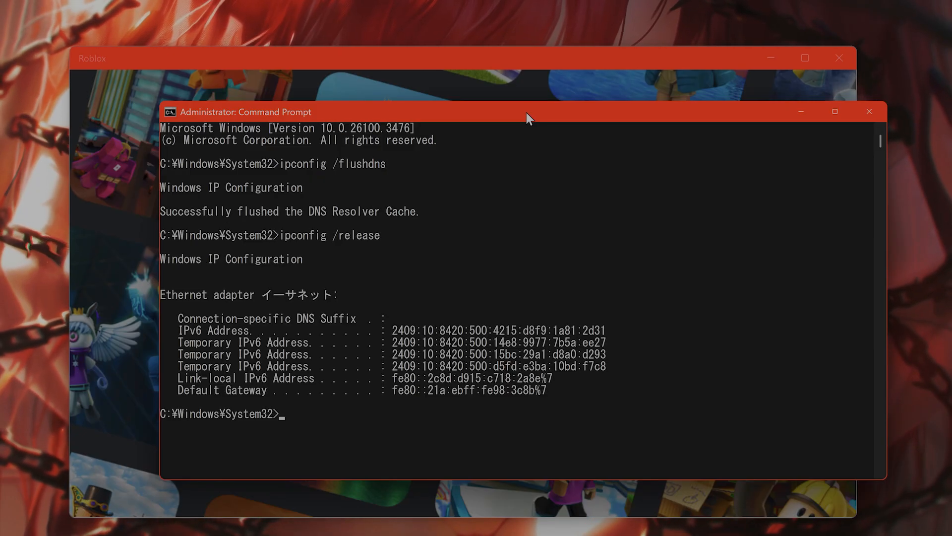
# - Attempt ipconfig /renew and winsock reset commands; the renew fails and shows ipconfig help
pyautogui.write('ipconfig /')
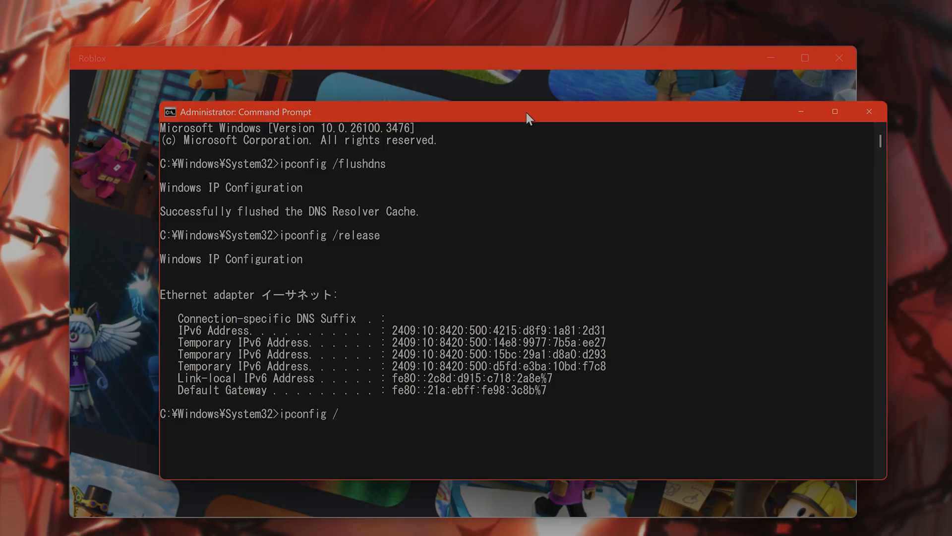
pyautogui.write('renew netsh')
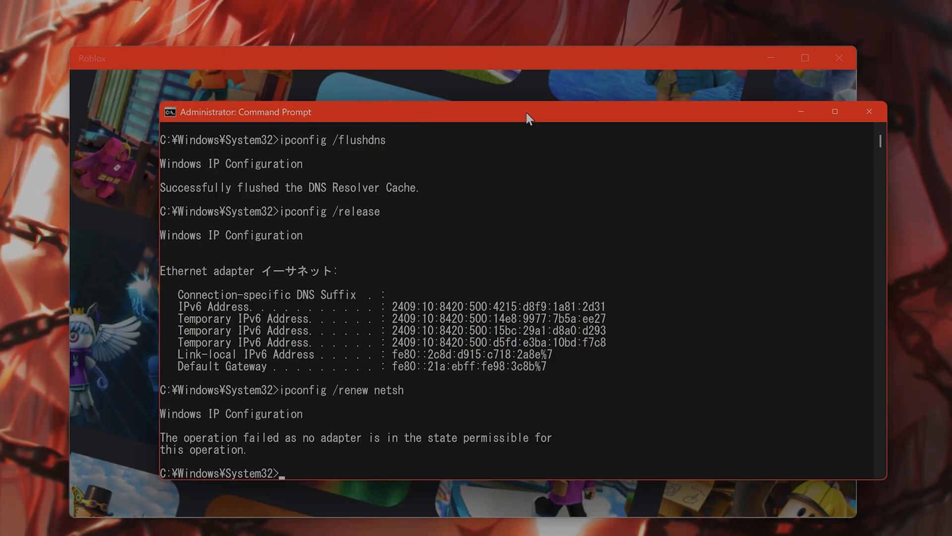
pyautogui.write('winsock')
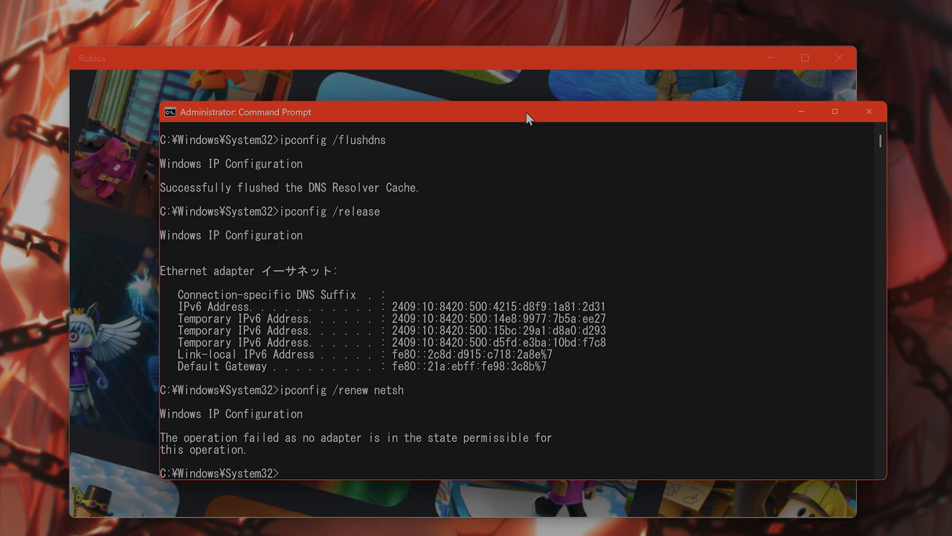
pyautogui.write('ipconfig /')
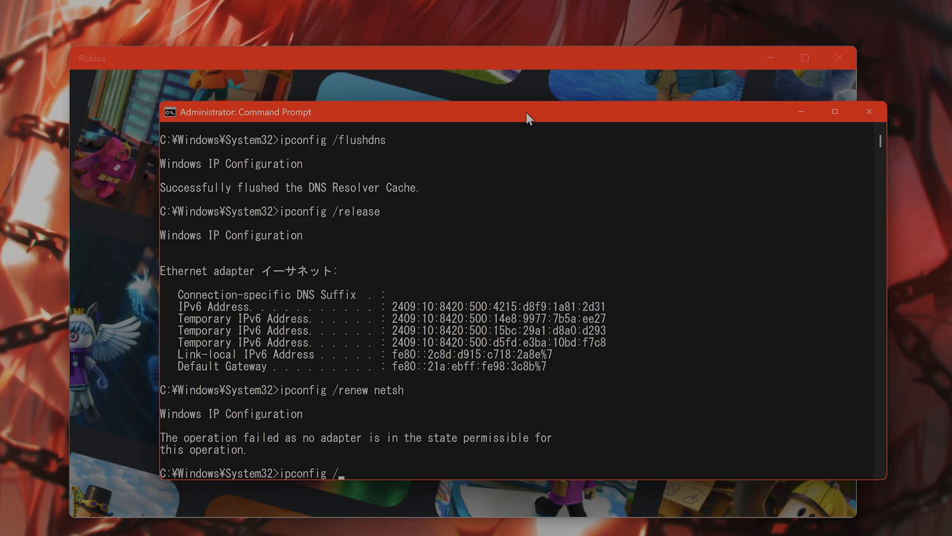
pyautogui.write('renew nets')
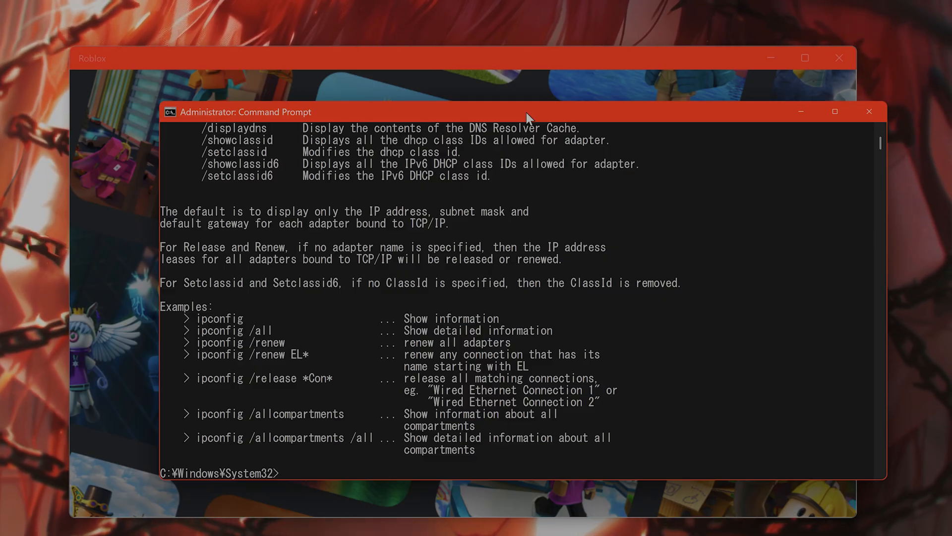
pyautogui.moveTo(487, 182)
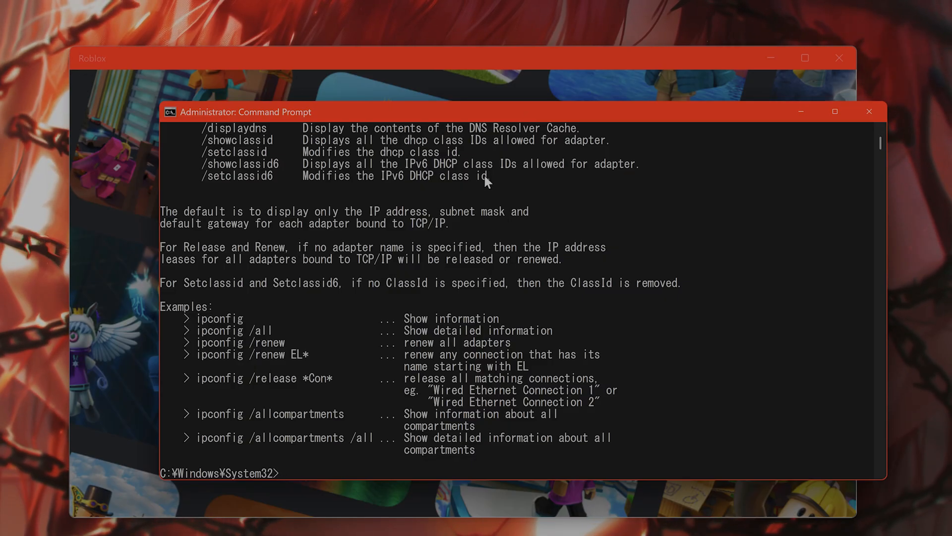
pyautogui.moveTo(478, 199)
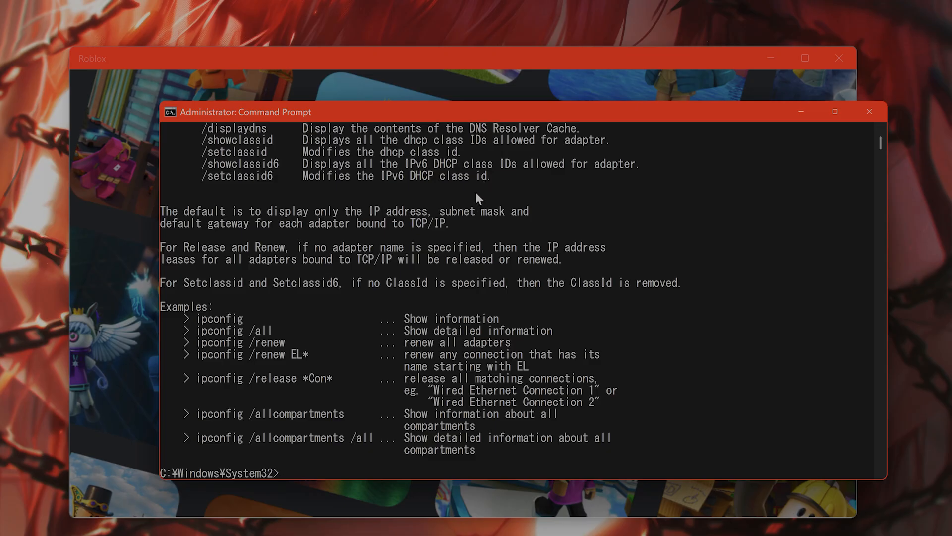
pyautogui.moveTo(274, 458)
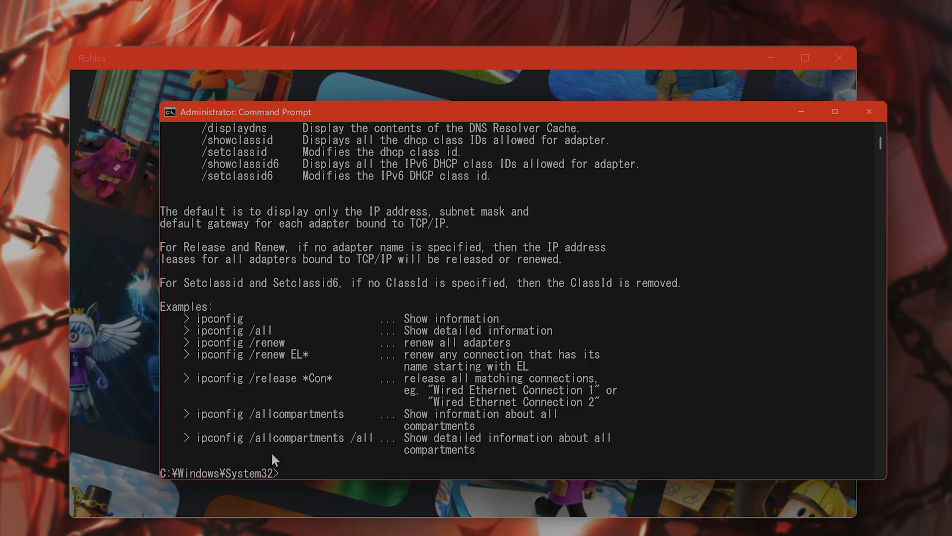
# - Confirm the Public network firewall is on in Windows Security's Firewall & network protection, then close it
pyautogui.click(23, 518)
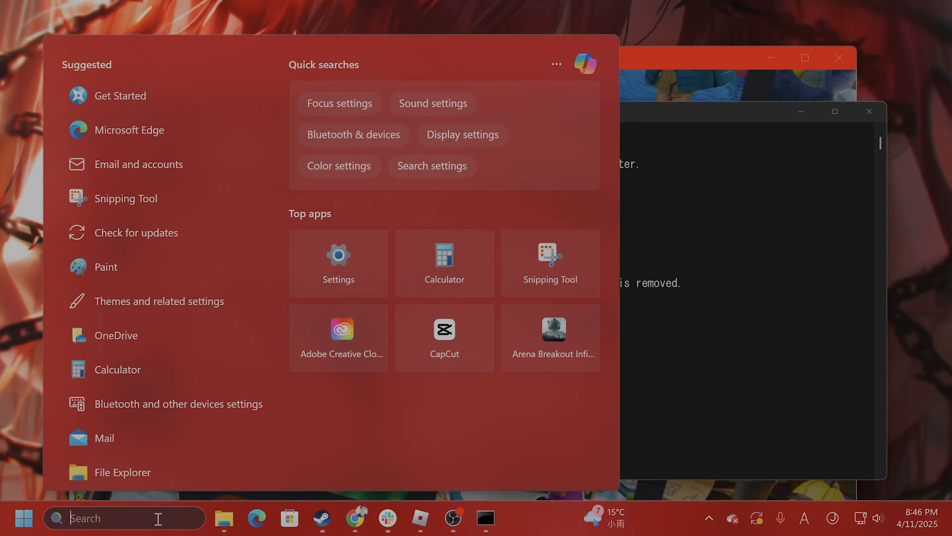
pyautogui.write('w')
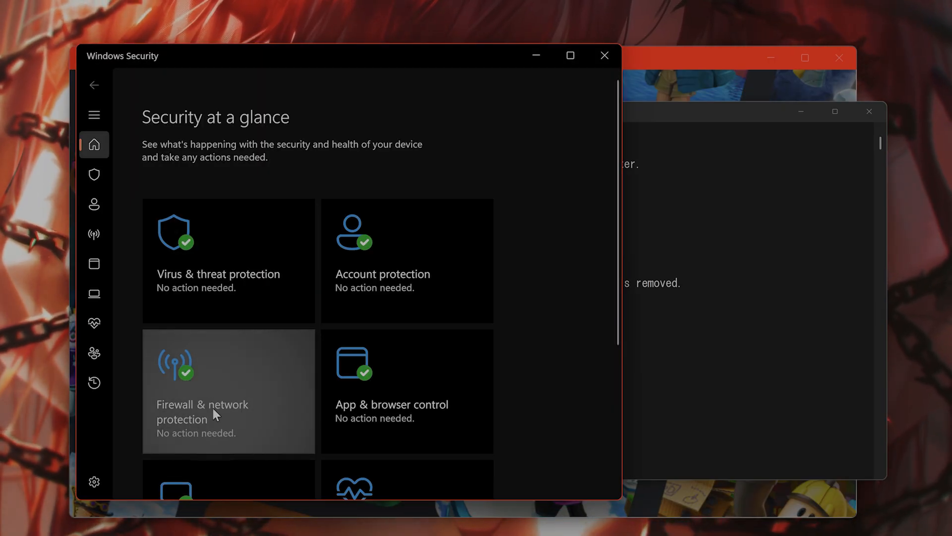
pyautogui.click(228, 391)
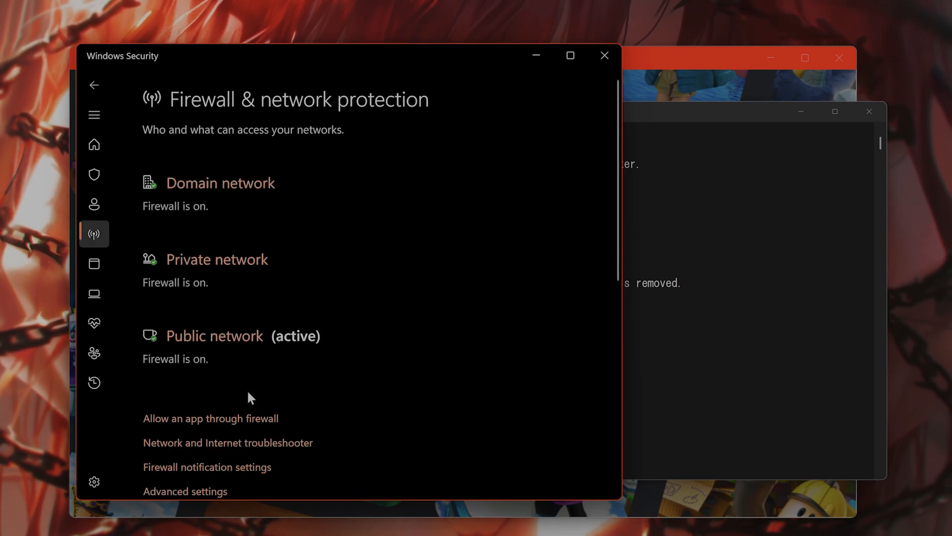
pyautogui.moveTo(215, 334)
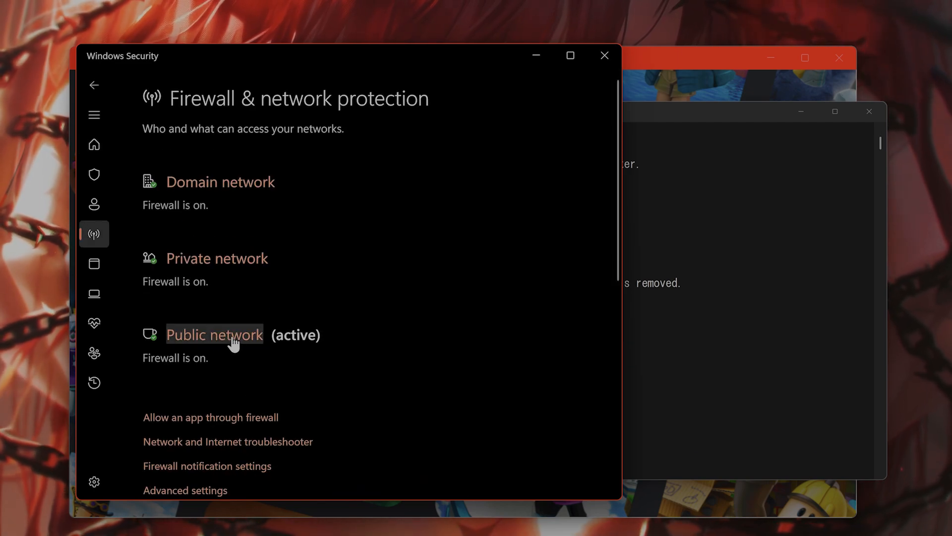
pyautogui.click(214, 334)
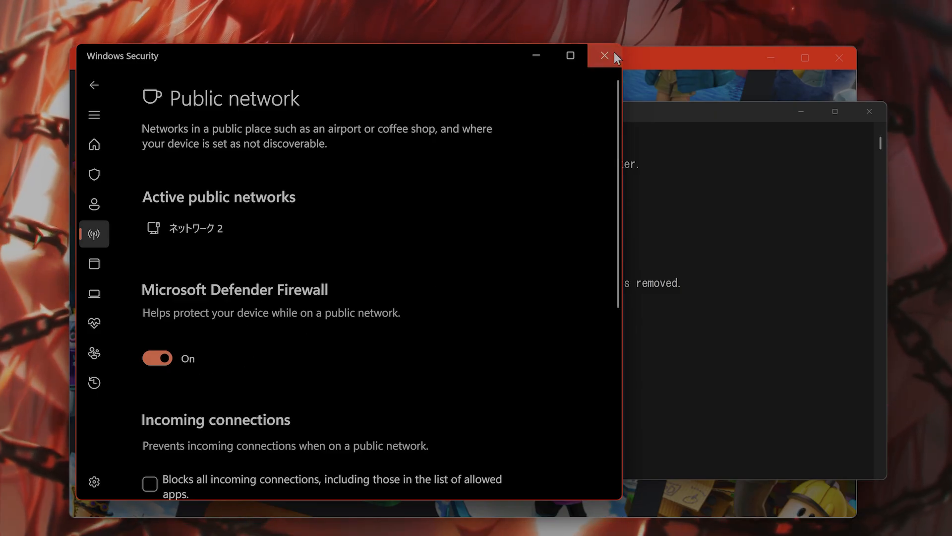
pyautogui.click(604, 56)
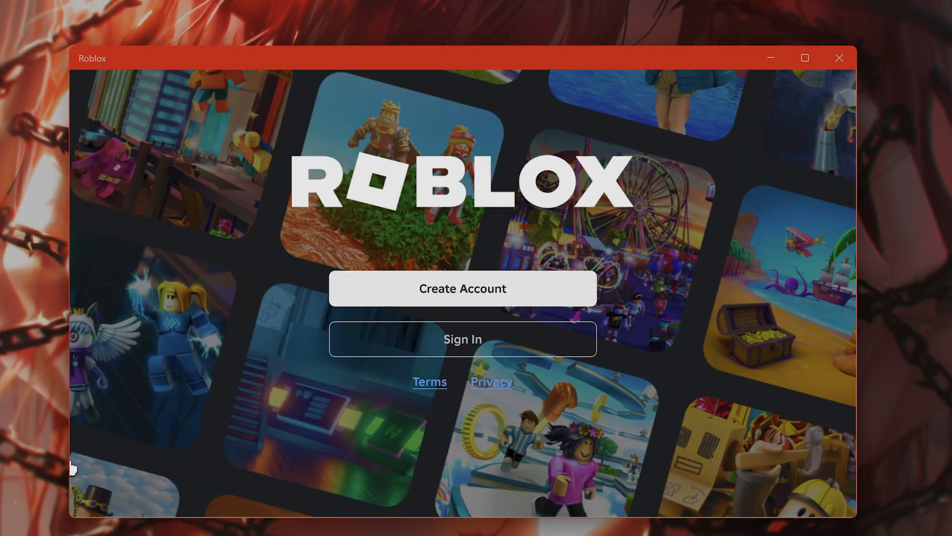
# - Open the Windows Update page in Settings showing two cumulative updates pending restart
pyautogui.click(23, 518)
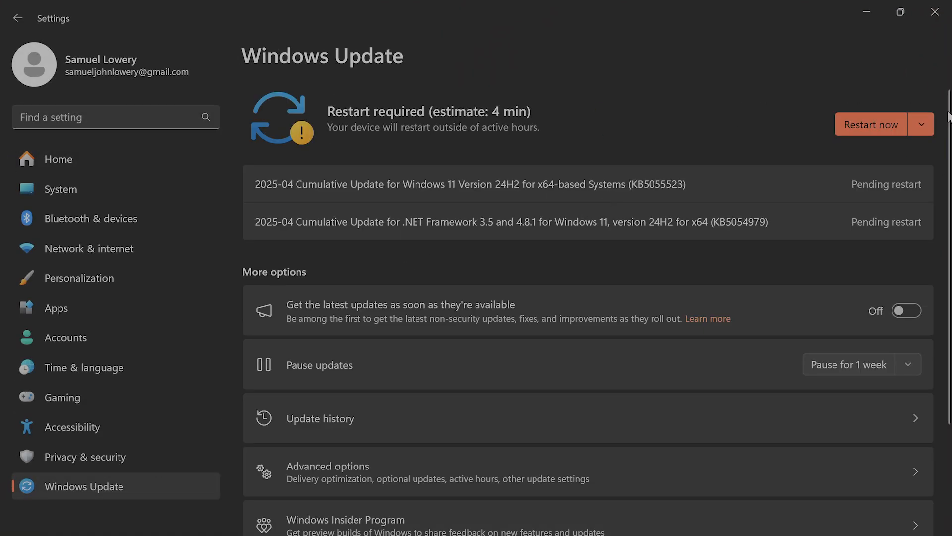
pyautogui.moveTo(846, 106)
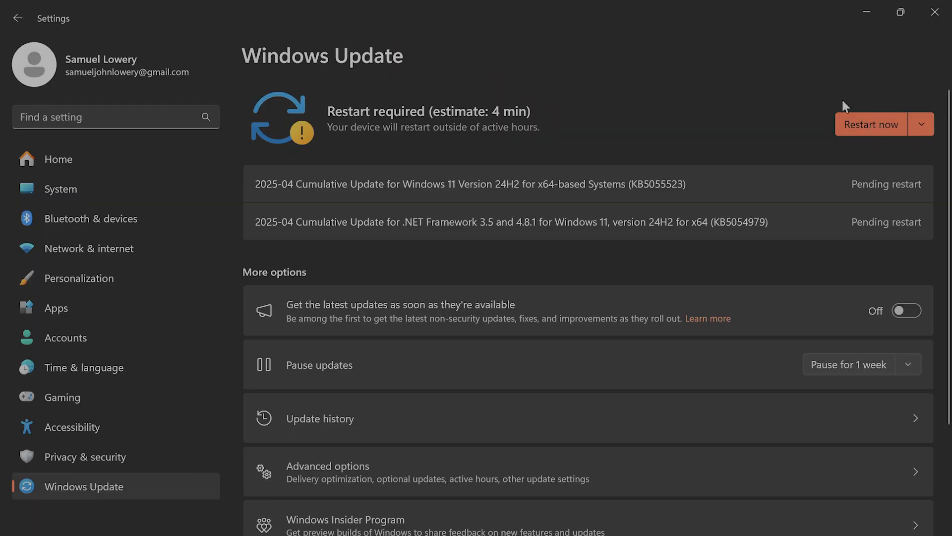
pyautogui.moveTo(411, 204)
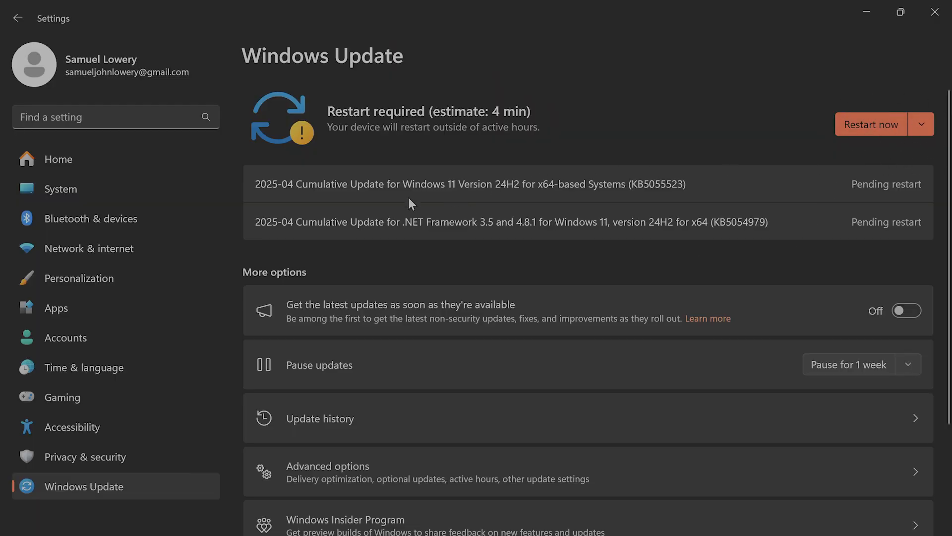
pyautogui.moveTo(638, 203)
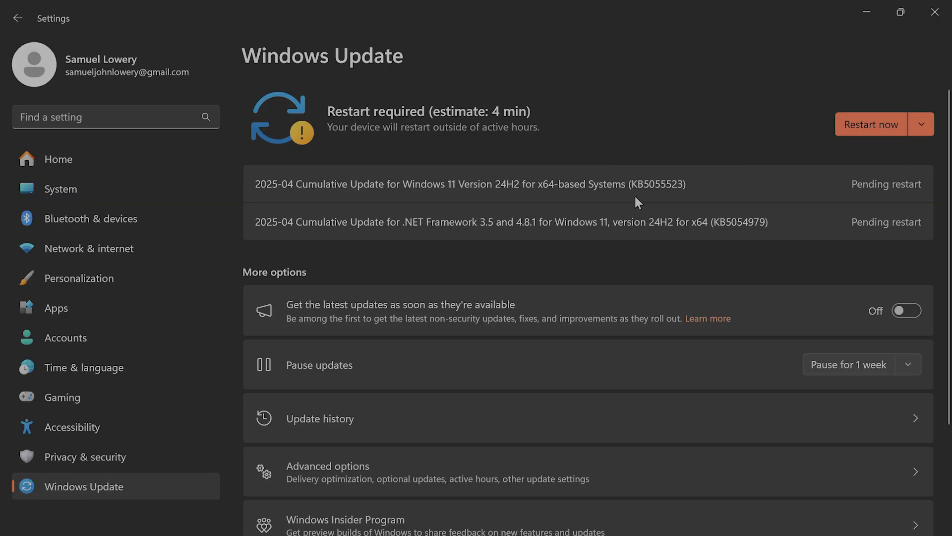
pyautogui.moveTo(616, 215)
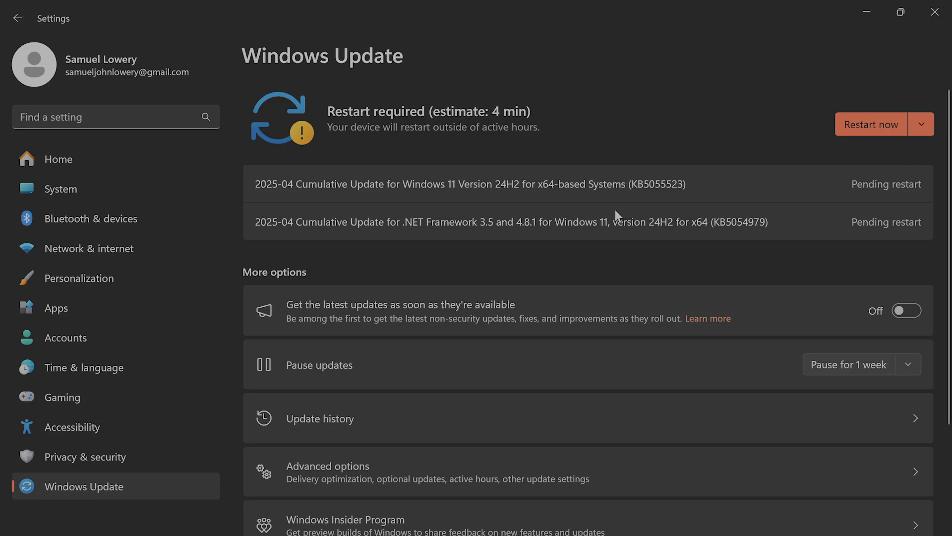